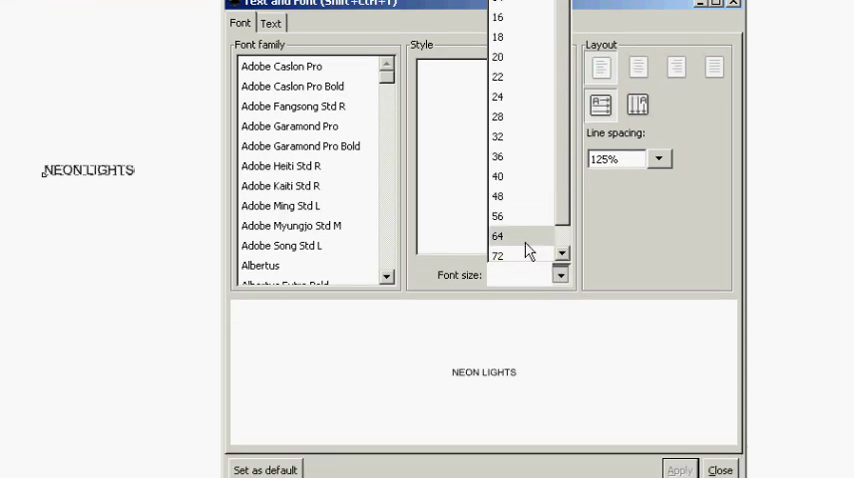
# Apply the Gulim font at size 64 to the NEON LIGHTS text in Text and Font.
pyautogui.click(498, 236)
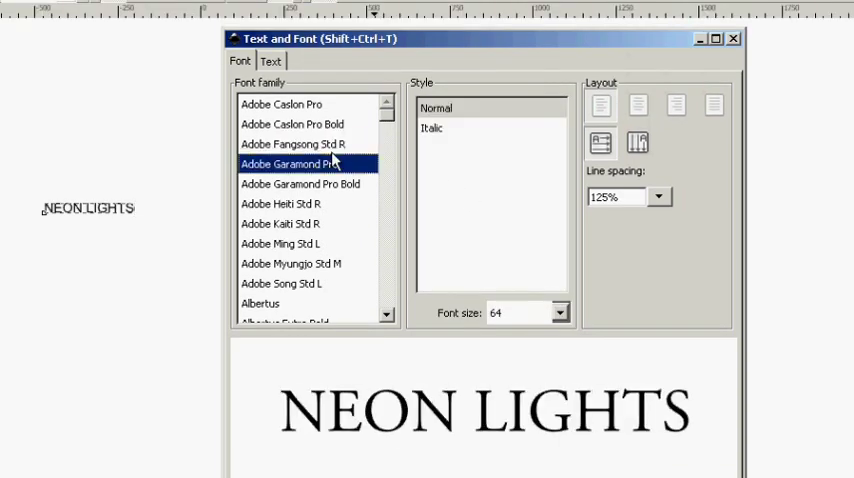
pyautogui.scroll(-3)
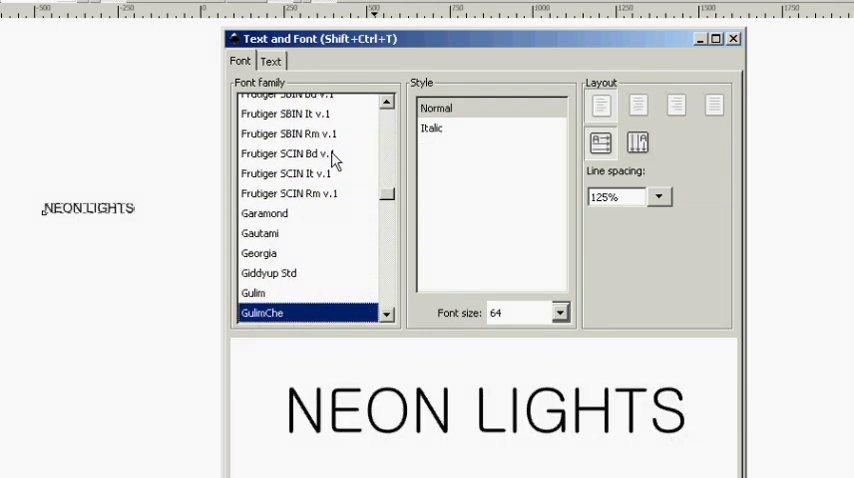
pyautogui.click(252, 292)
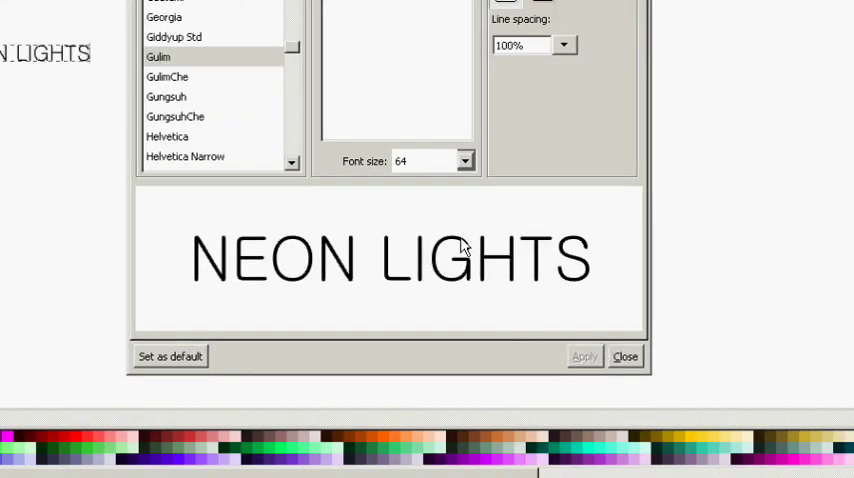
pyautogui.click(624, 356)
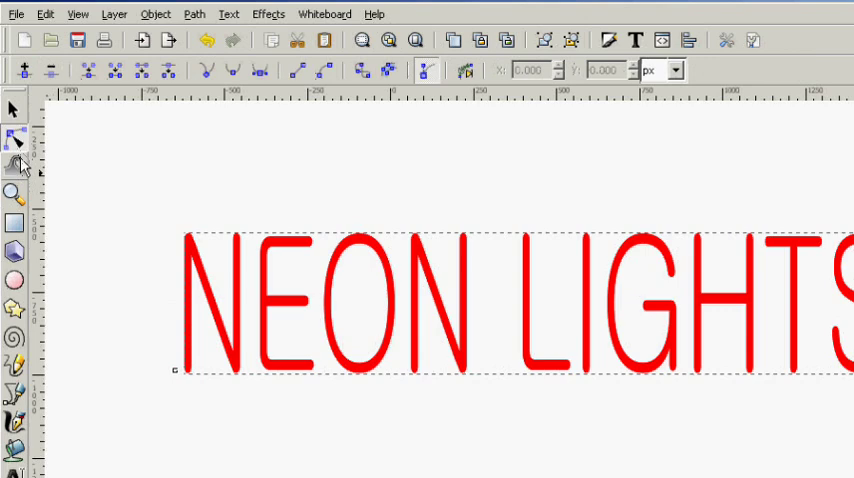
# Select the red NEON LIGHTS lettering to convert it to a path.
pyautogui.click(14, 150)
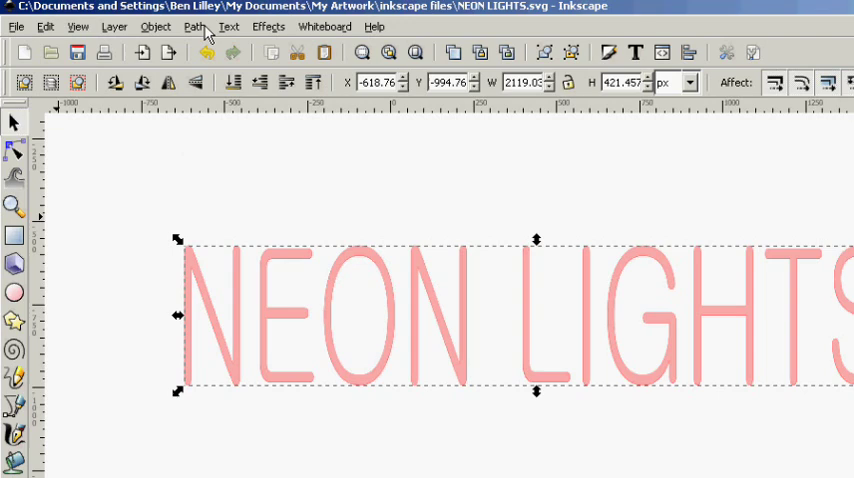
# Inset a copy of the lettering via Path > Inset, then select the solid red copy.
pyautogui.click(196, 26)
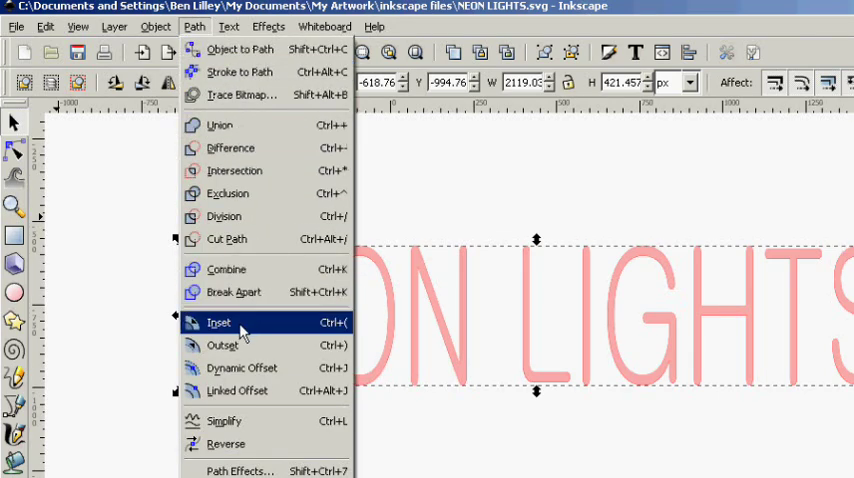
pyautogui.click(218, 324)
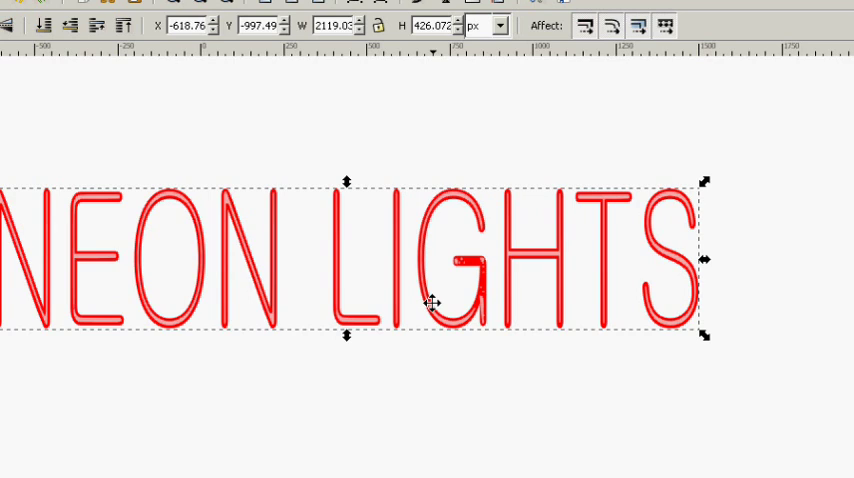
pyautogui.moveTo(428, 294)
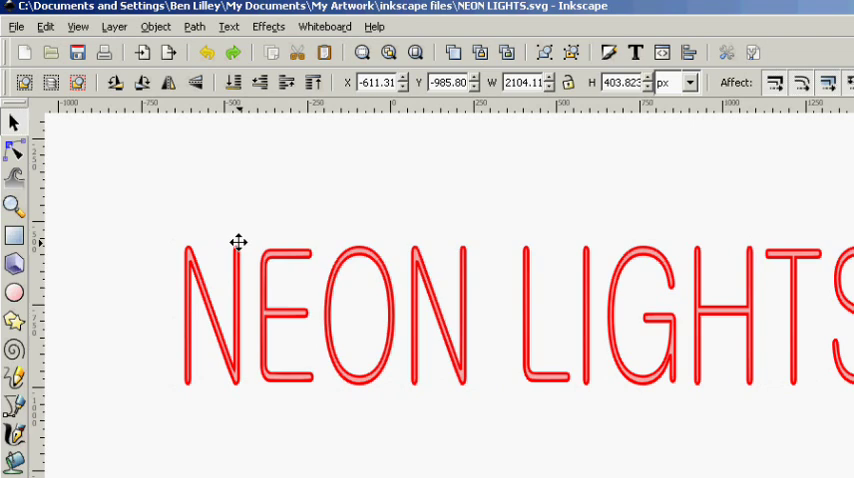
pyautogui.moveTo(182, 296)
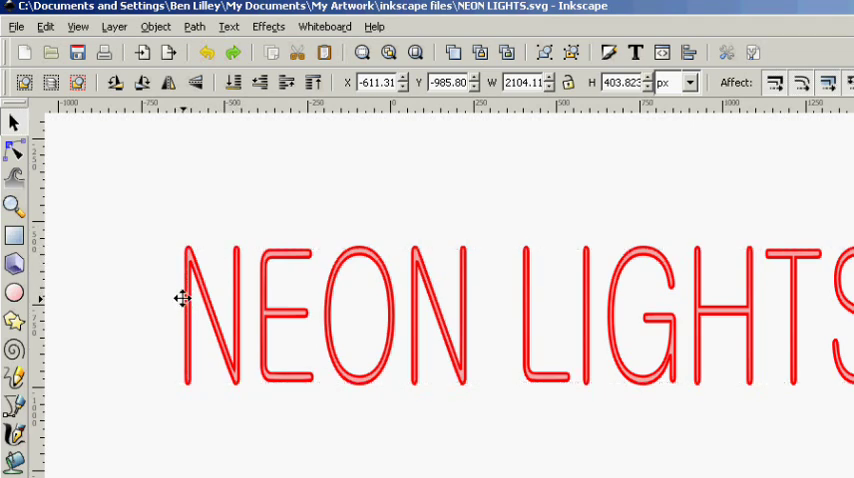
pyautogui.click(182, 304)
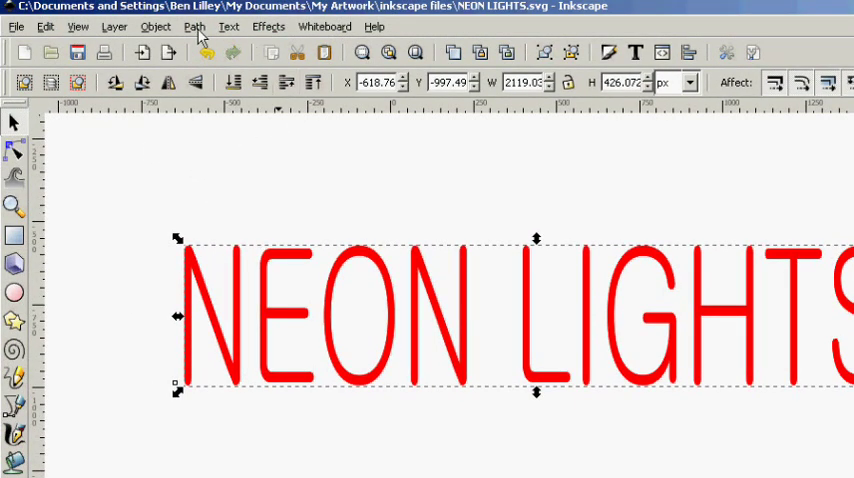
# Outset the solid red lettering via Path > Outset to form the glow base.
pyautogui.click(194, 26)
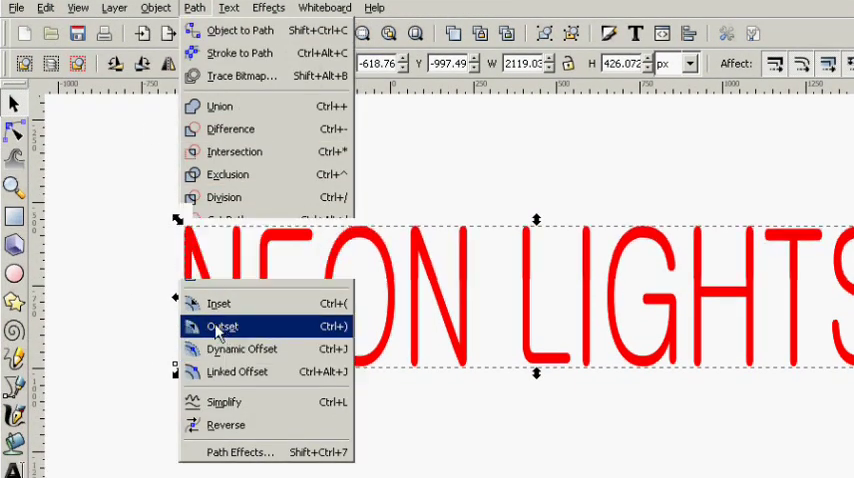
pyautogui.click(222, 326)
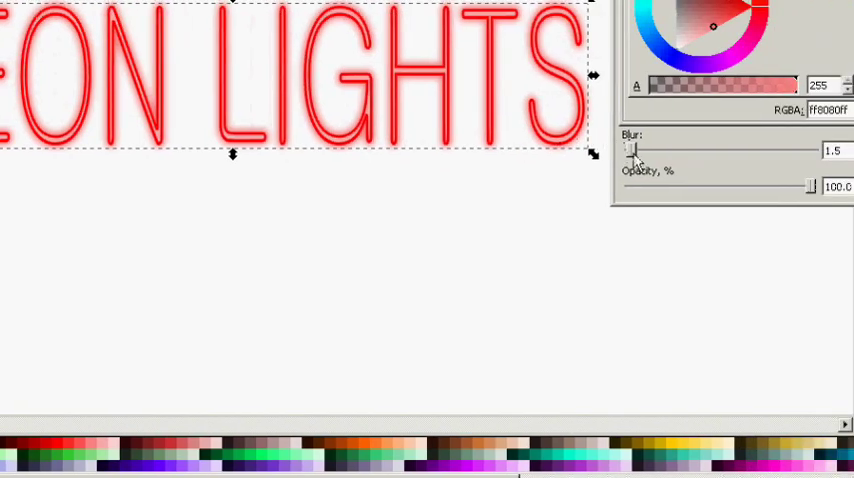
# Adjust the Blur slider in Fill and Stroke, settling on a faint blur for the glow.
pyautogui.moveTo(636, 152); pyautogui.dragTo(660, 152)
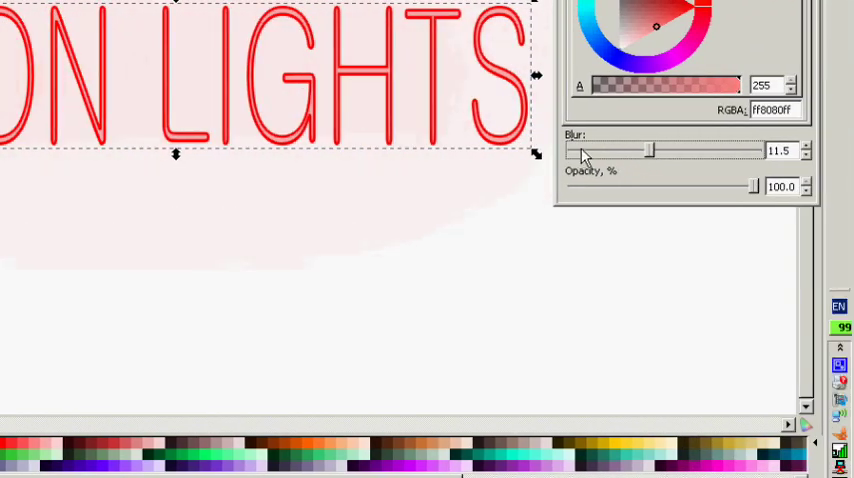
pyautogui.moveTo(648, 152); pyautogui.dragTo(668, 152)
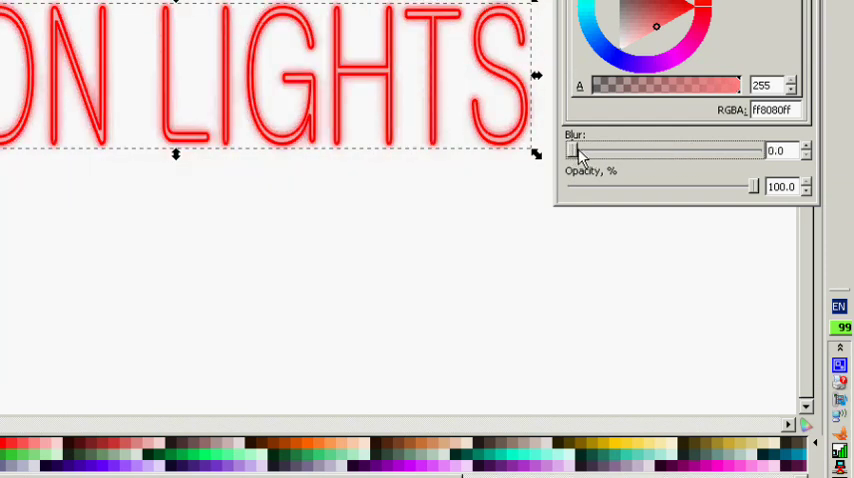
pyautogui.moveTo(572, 152); pyautogui.dragTo(576, 152)
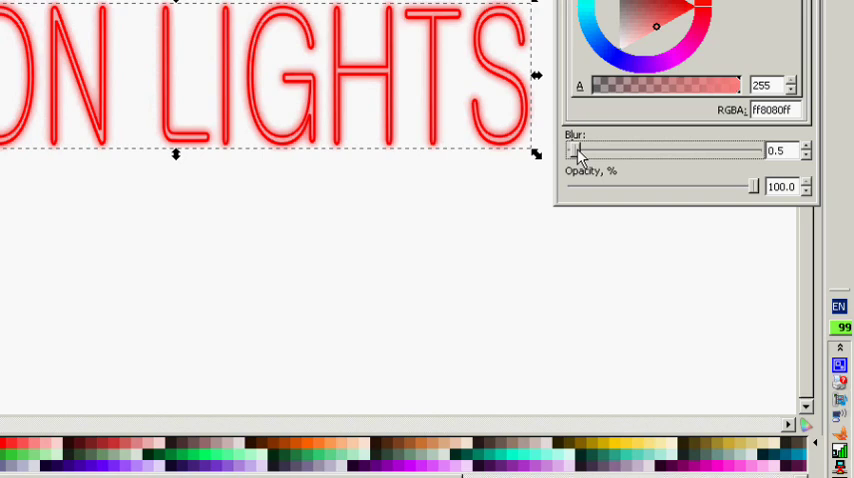
pyautogui.moveTo(572, 152); pyautogui.dragTo(580, 152)
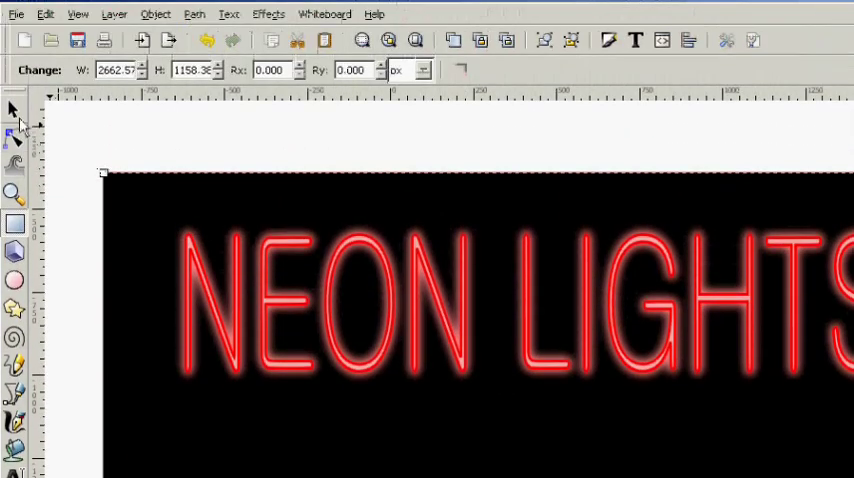
# Scroll down to the empty area below the black background.
pyautogui.scroll(-3)
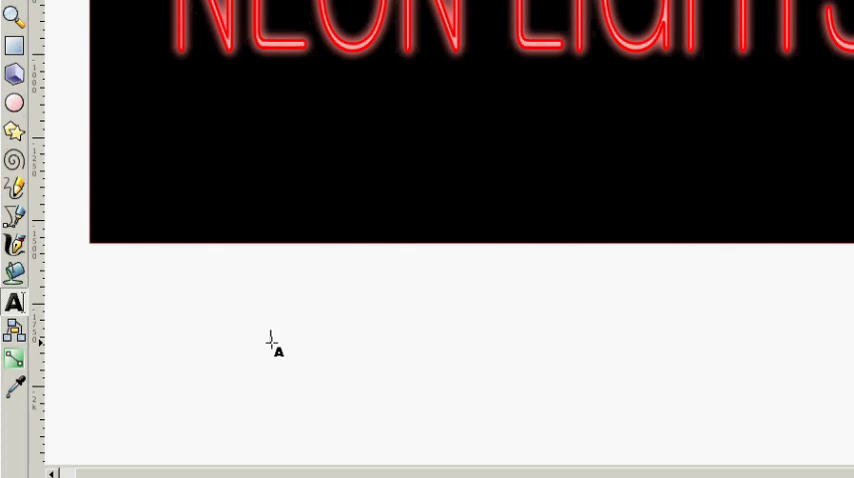
# Write 'ARE EASY!' and set it to GulimChe Italic at size 56 in Text and Font.
pyautogui.write('ARE E')
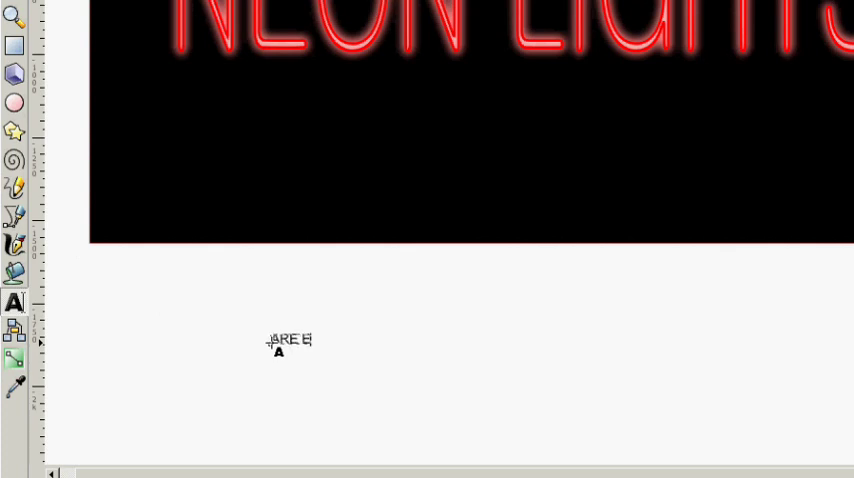
pyautogui.write('ASY!')
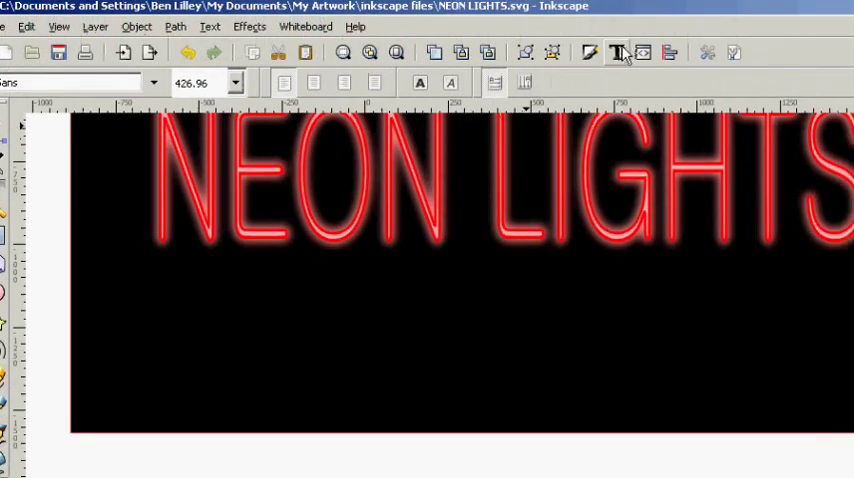
pyautogui.click(616, 52)
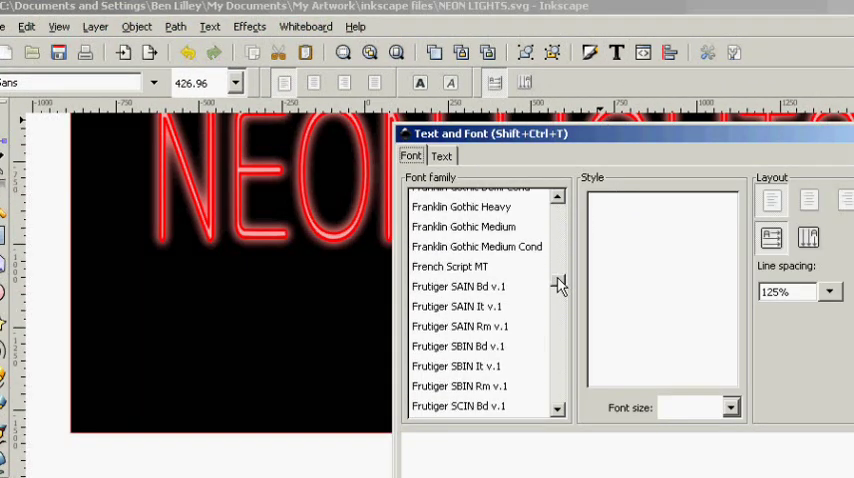
pyautogui.scroll(-3)
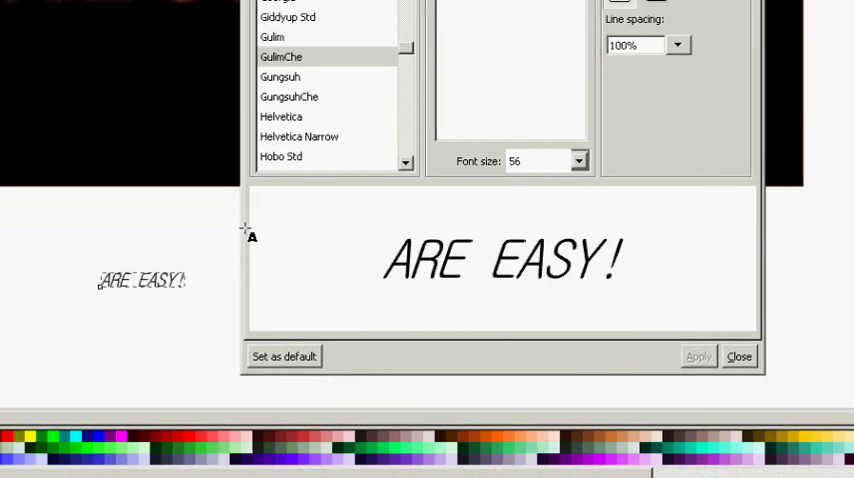
pyautogui.click(738, 356)
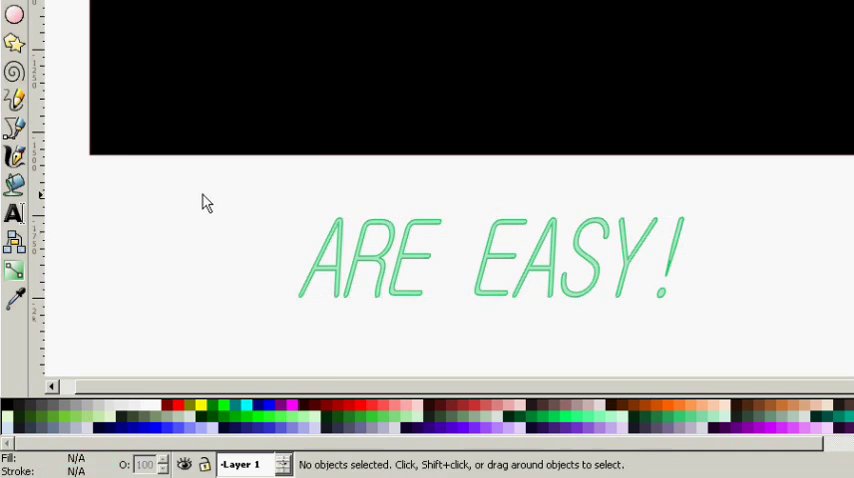
pyautogui.moveTo(264, 240)
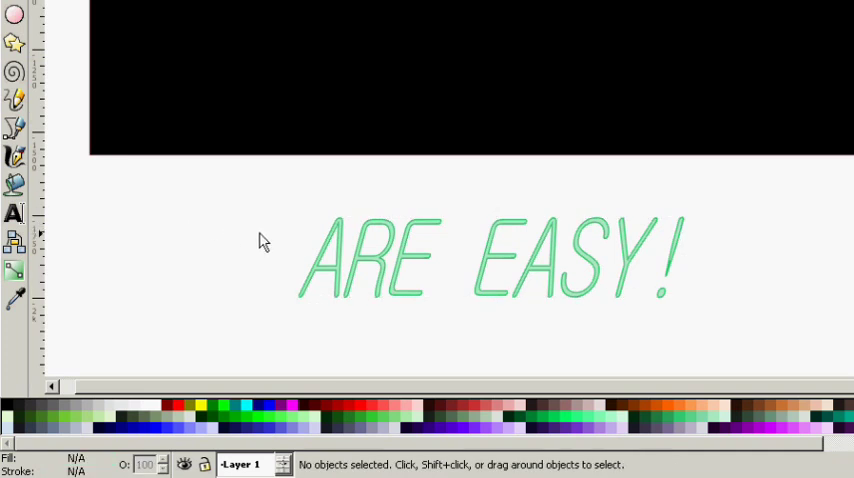
# Select the light green ARE EASY! text below the black panel.
pyautogui.click(490, 260)
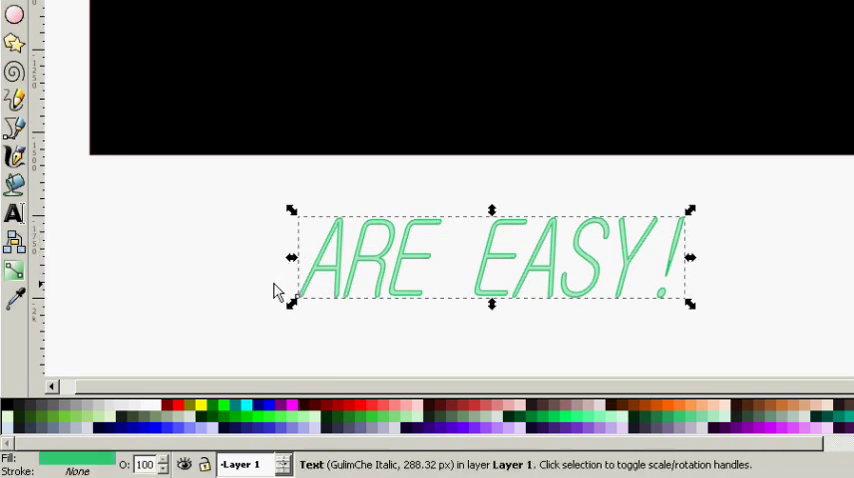